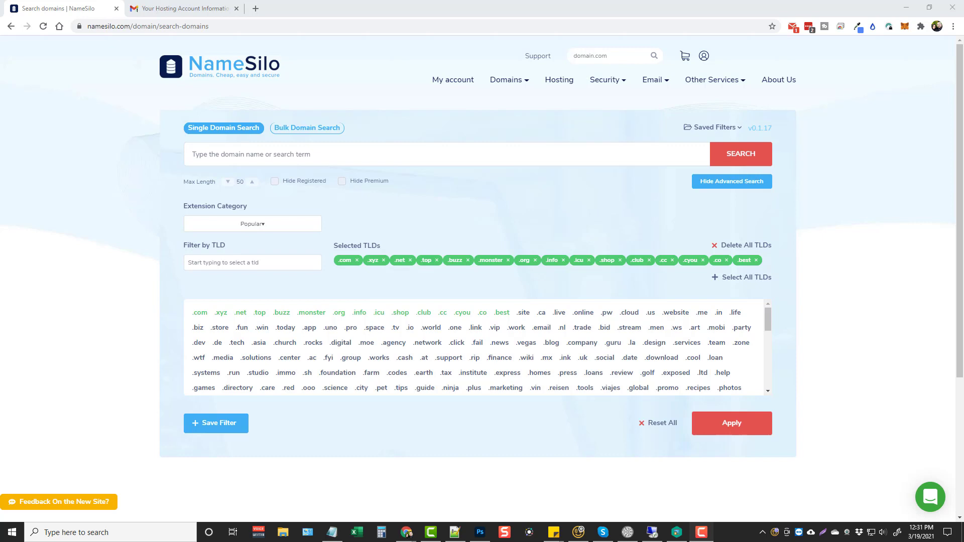
mouse_move(514, 199)
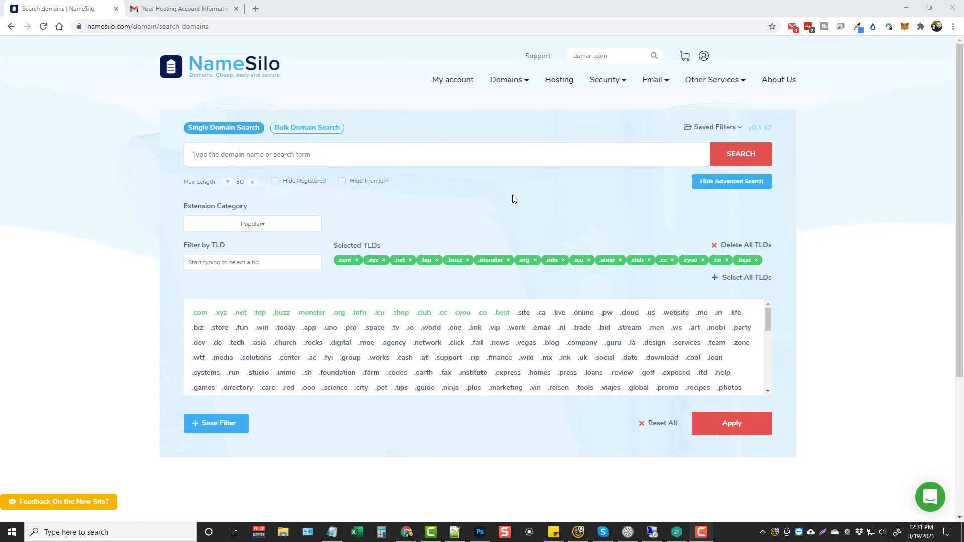
- Search NameSilo for 'amazingfriday21' and review exact-match prices for .com, .xyz, .net, .top
left_click(446, 154)
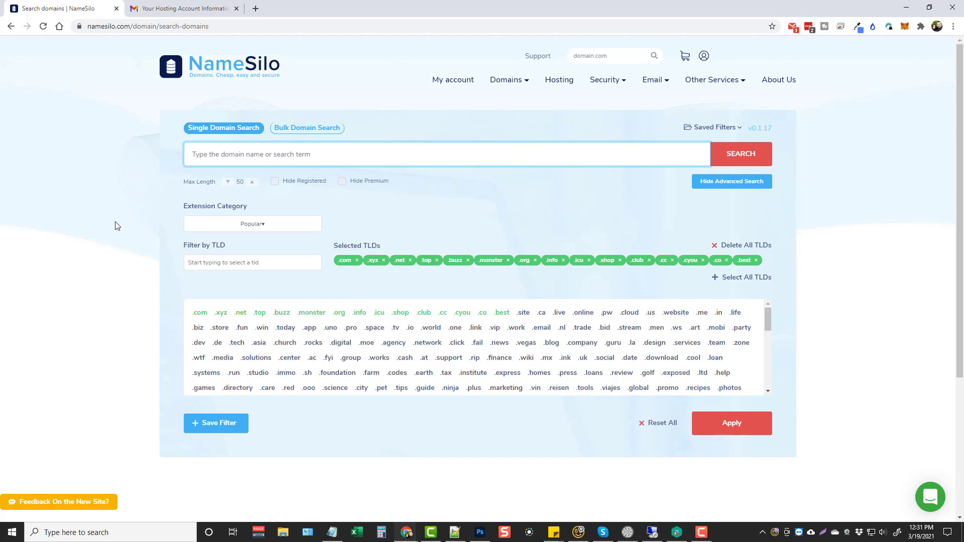
left_click(446, 153)
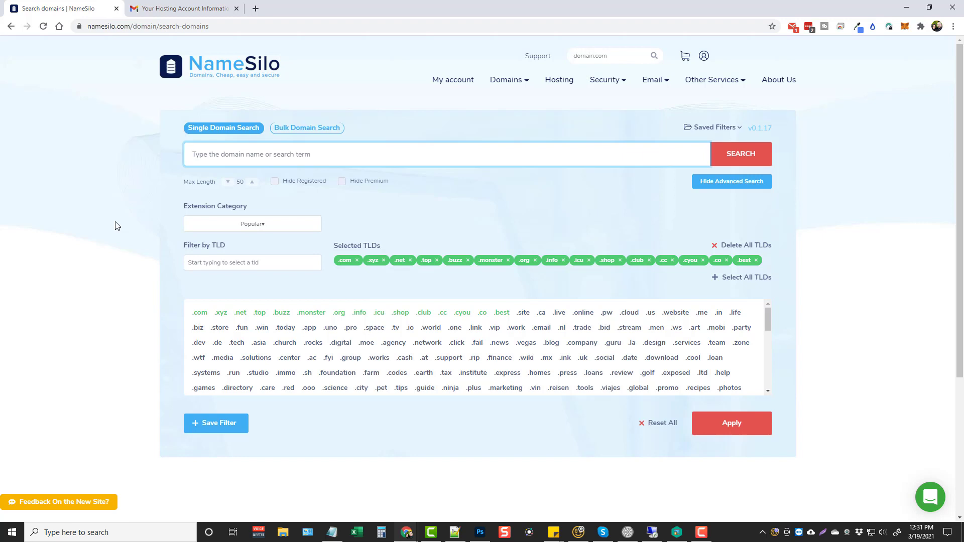
mouse_move(124, 239)
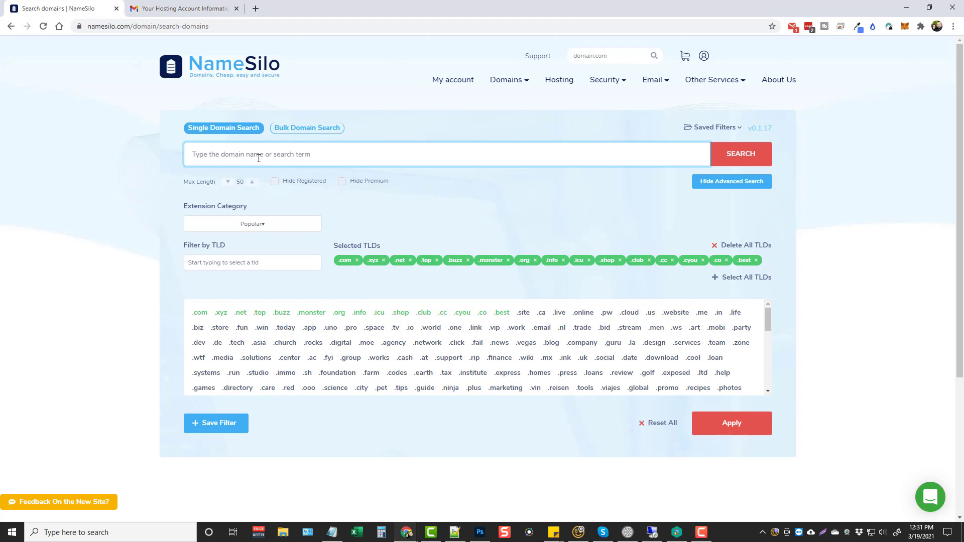
type("amazingfriday")
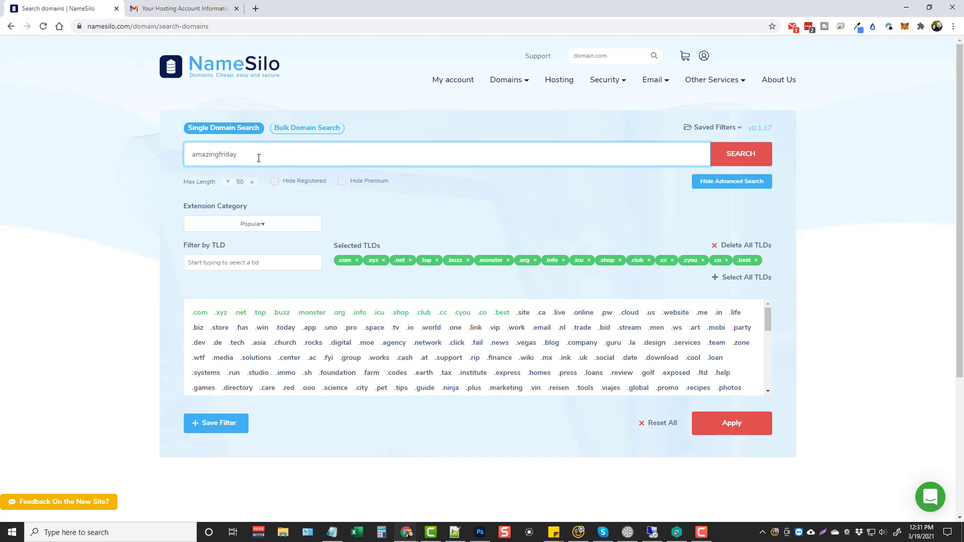
type("21")
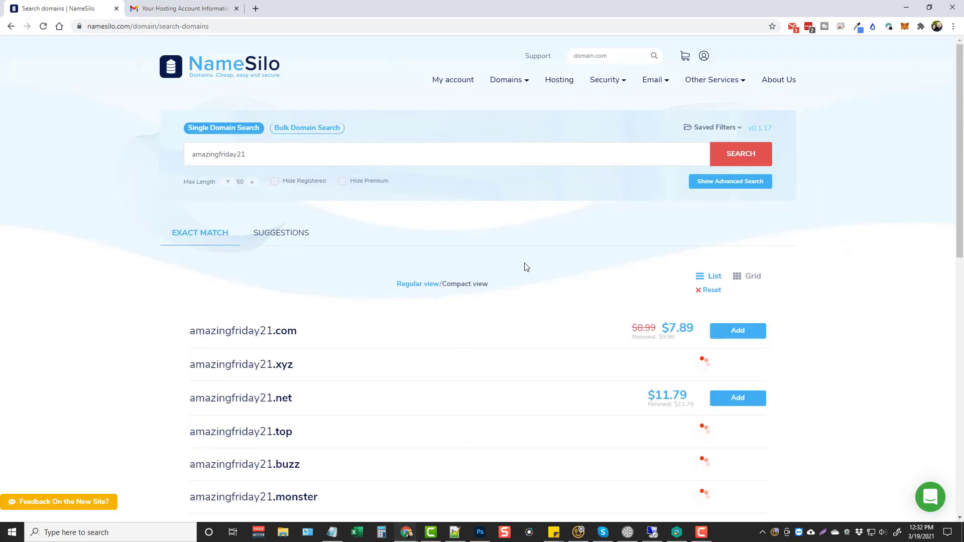
scroll("down", 3)
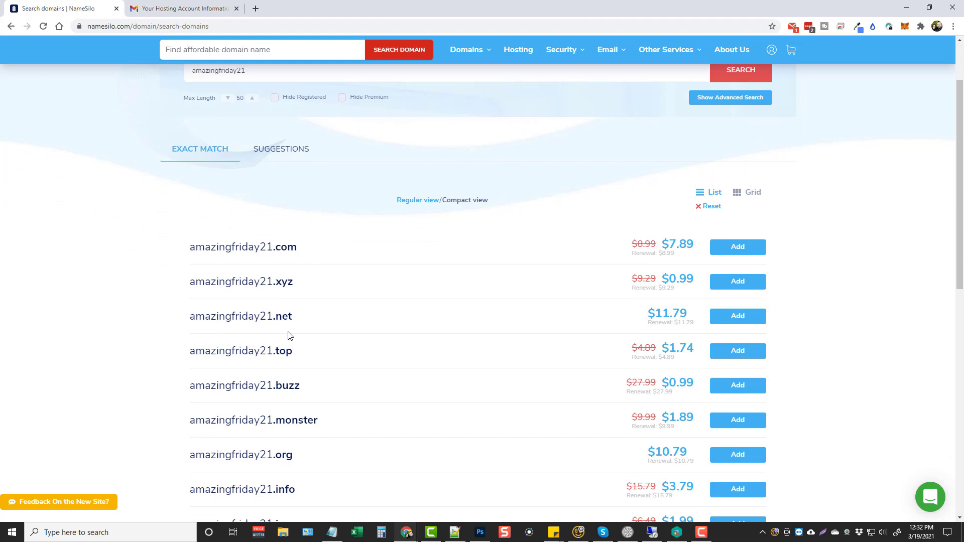
mouse_move(677, 245)
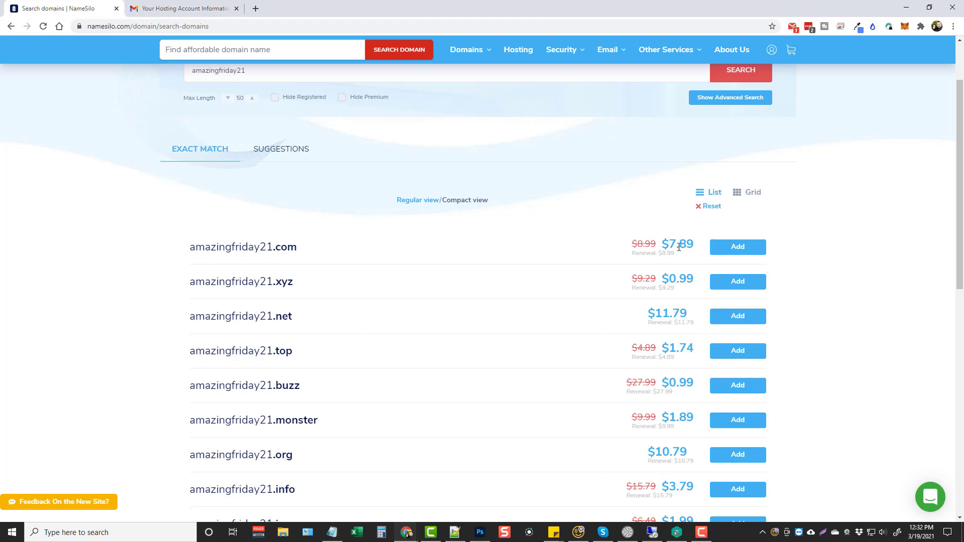
mouse_move(664, 271)
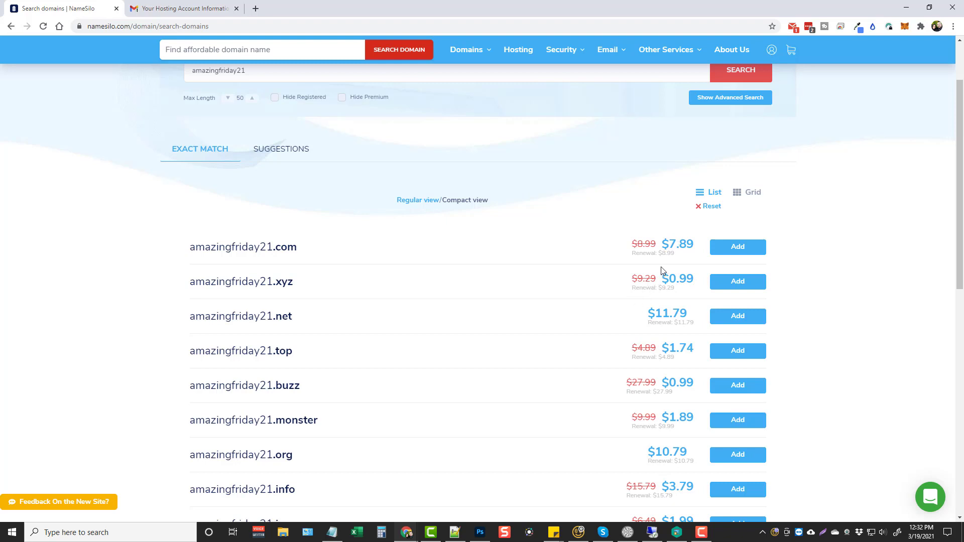
mouse_move(836, 344)
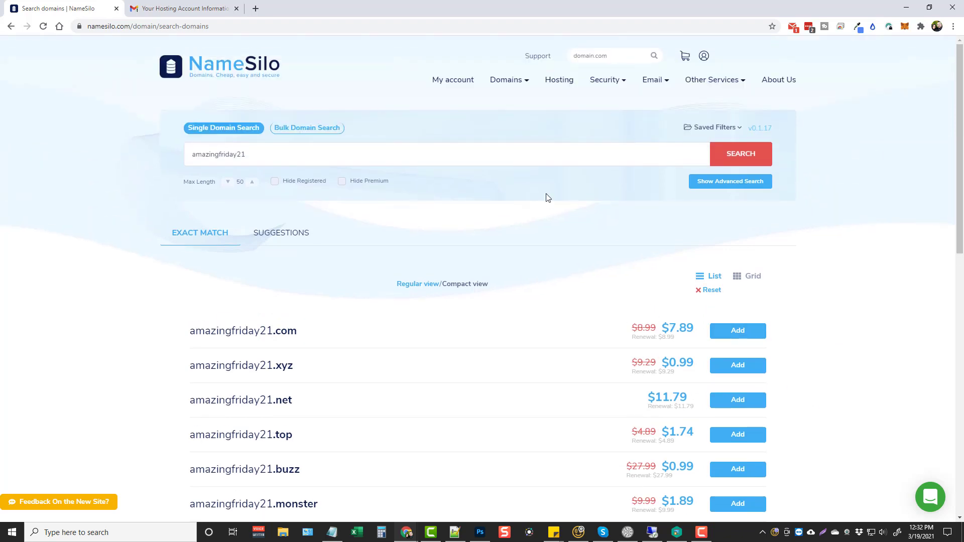
mouse_move(491, 319)
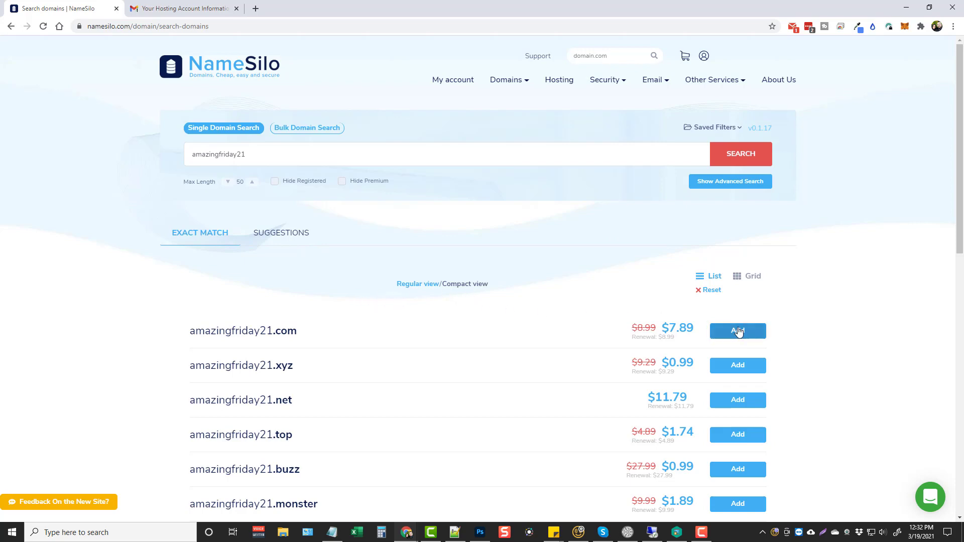
- Add amazingfriday21.com to the cart and proceed to checkout, showing the $7.89 total
left_click(737, 330)
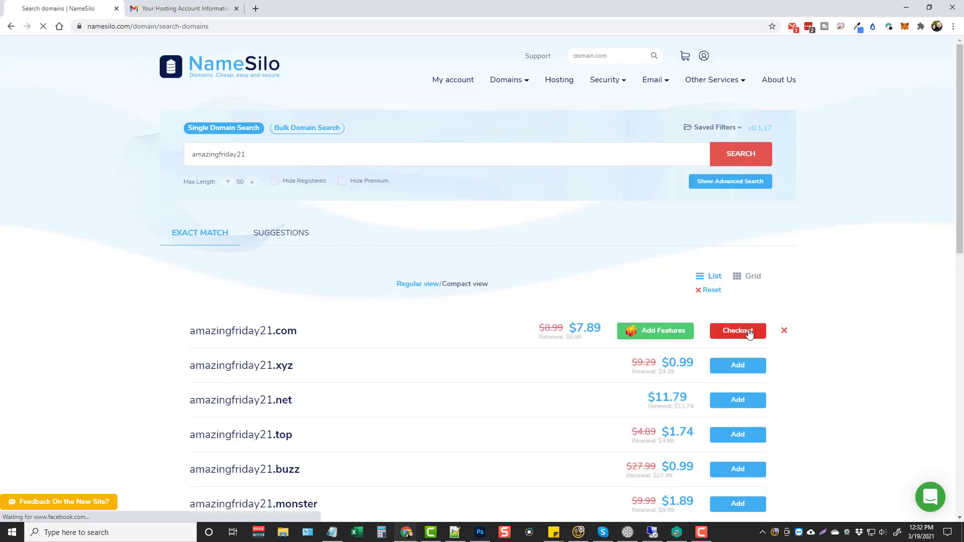
left_click(737, 331)
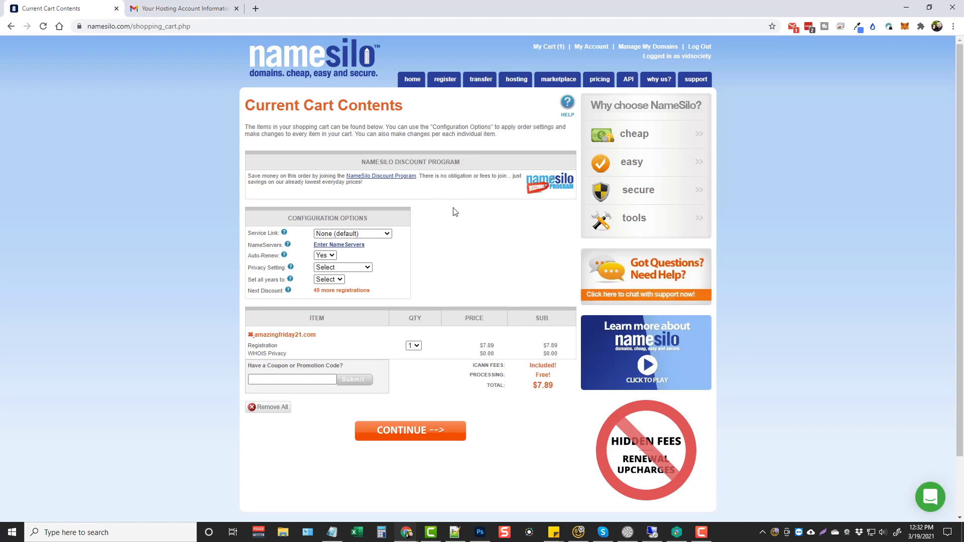
mouse_move(451, 208)
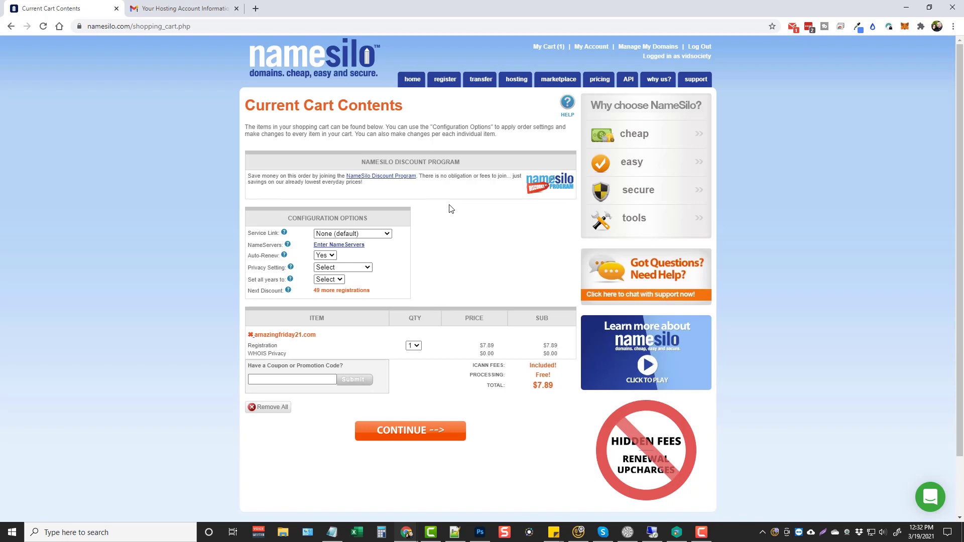
mouse_move(464, 239)
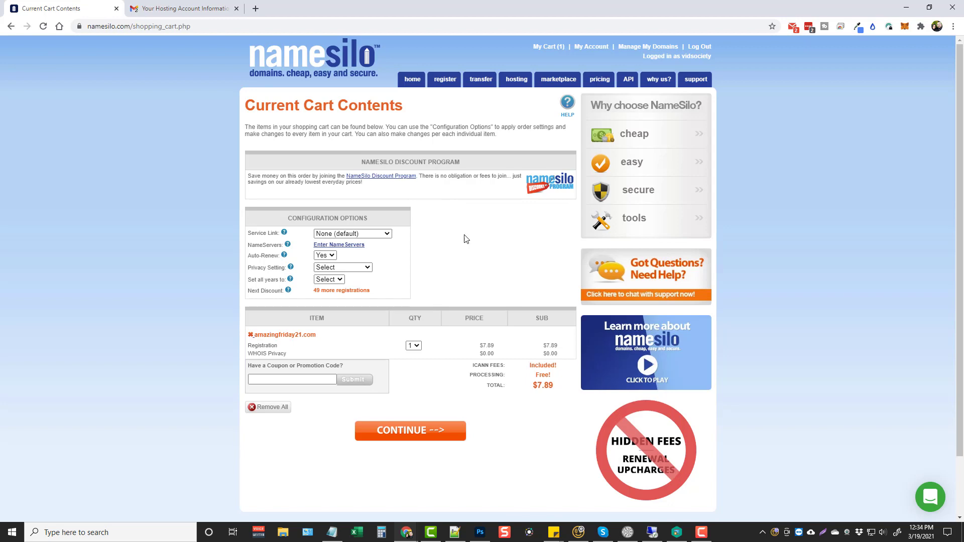
mouse_move(338, 245)
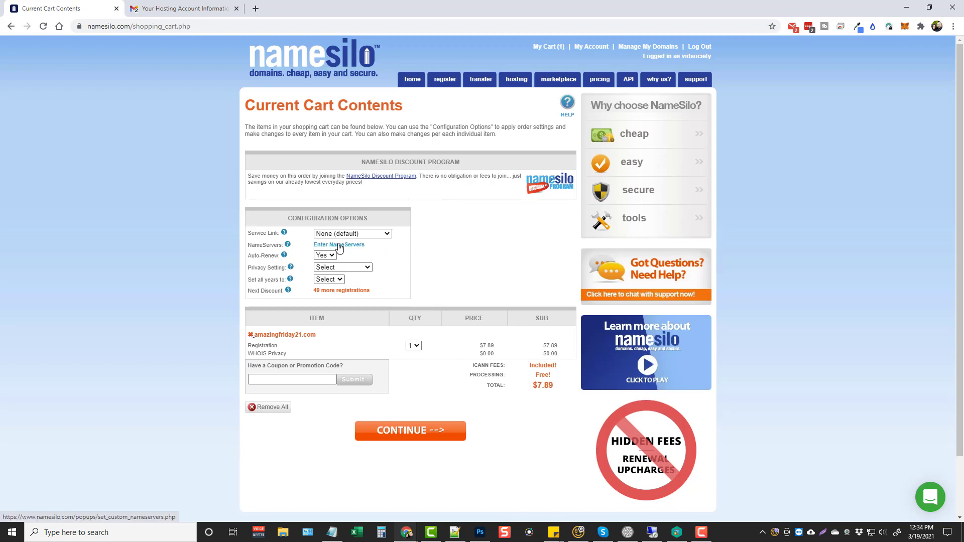
- Bring up the Set Custom NameServers popup, then switch to the Virtono hosting email in Gmail
left_click(338, 245)
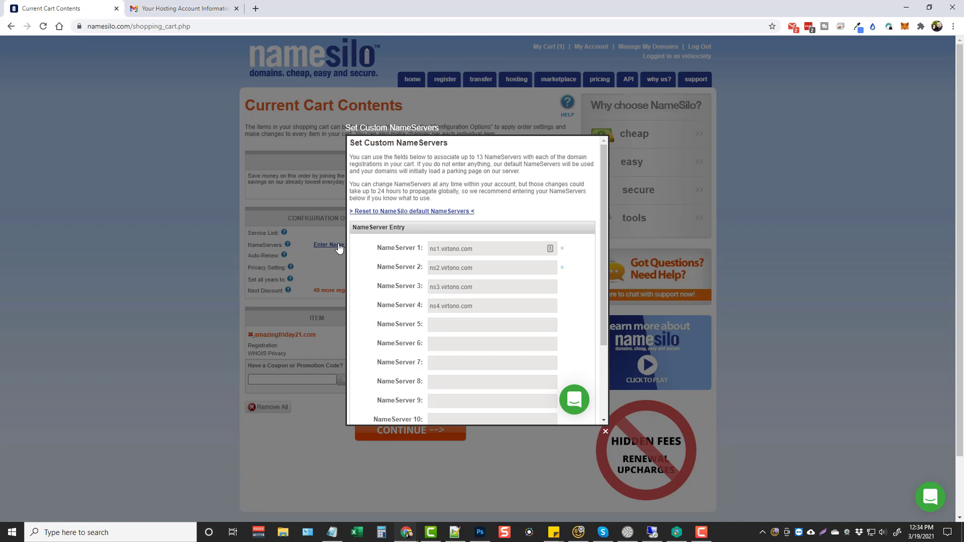
left_click(181, 9)
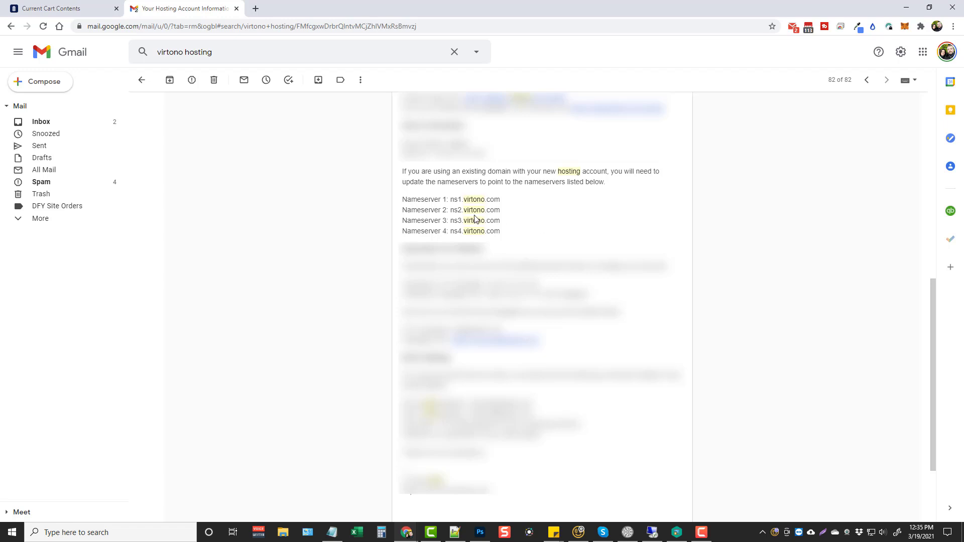
mouse_move(451, 200)
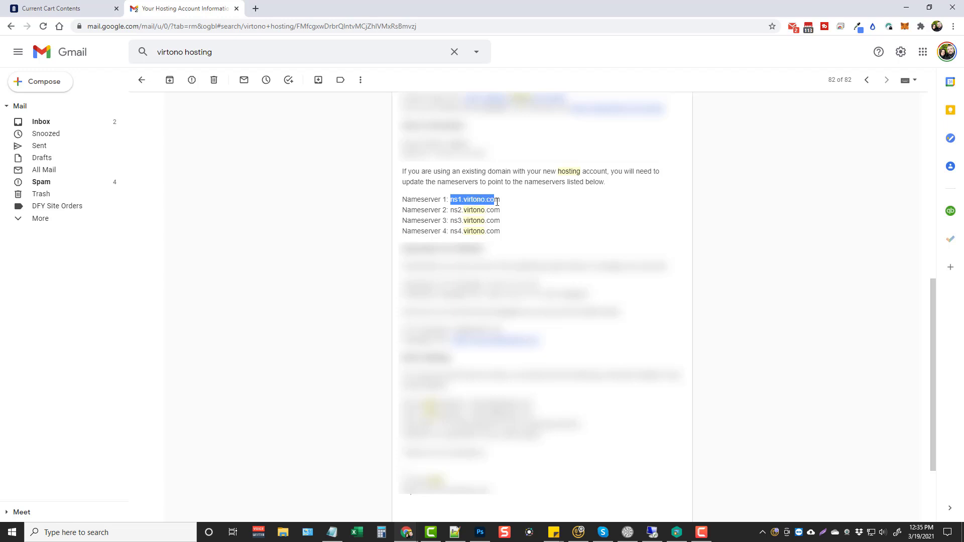
- Copy ns1.virtono.com from the Virtono email and return to the NameSilo cart
right_click(473, 199)
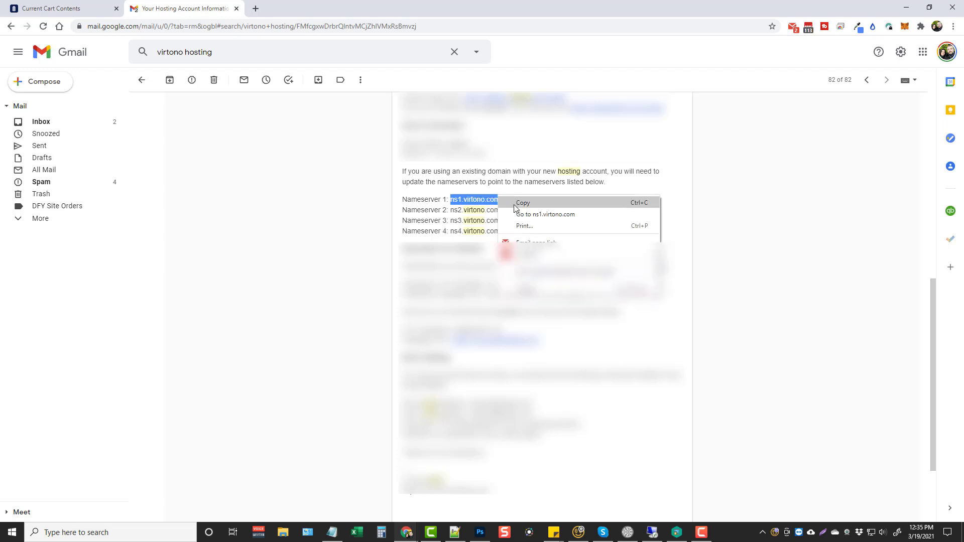
left_click(522, 202)
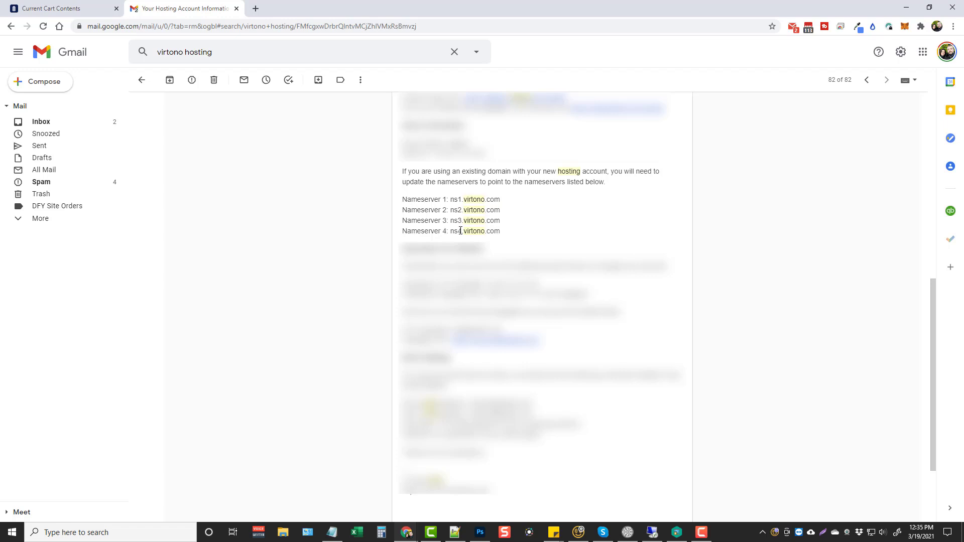
left_click(58, 8)
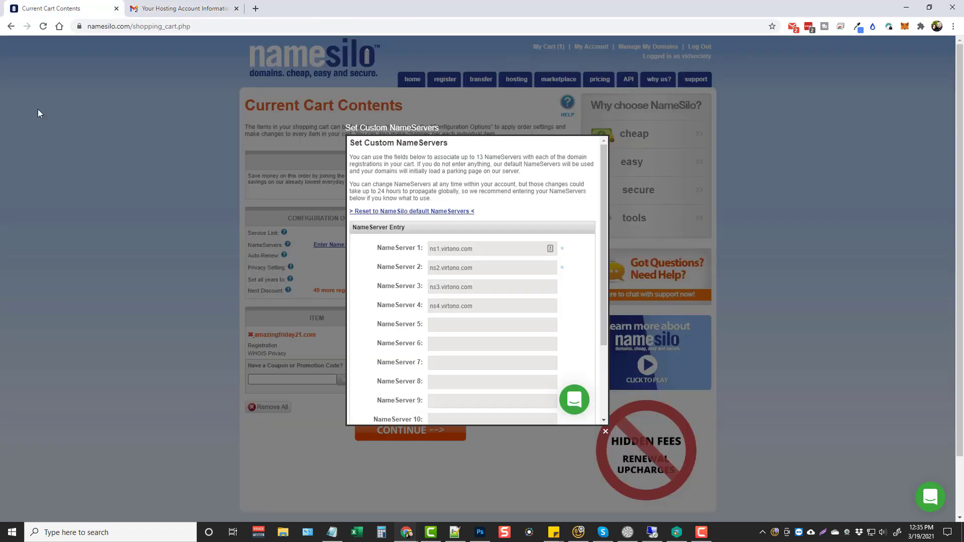
- Paste the address into NameServer 1 and submit, saving ns1–ns4.virtono.com for the order
left_click(491, 248)
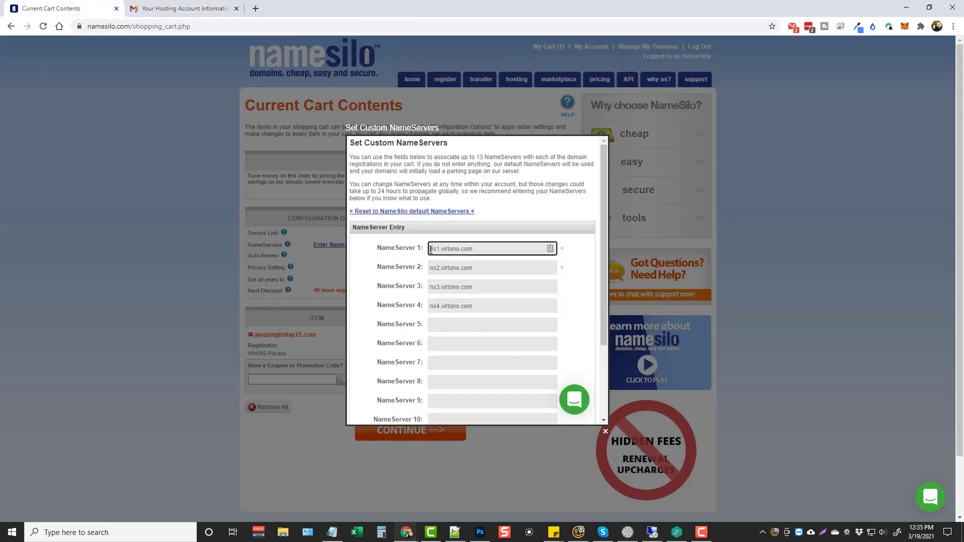
triple_click(480, 248)
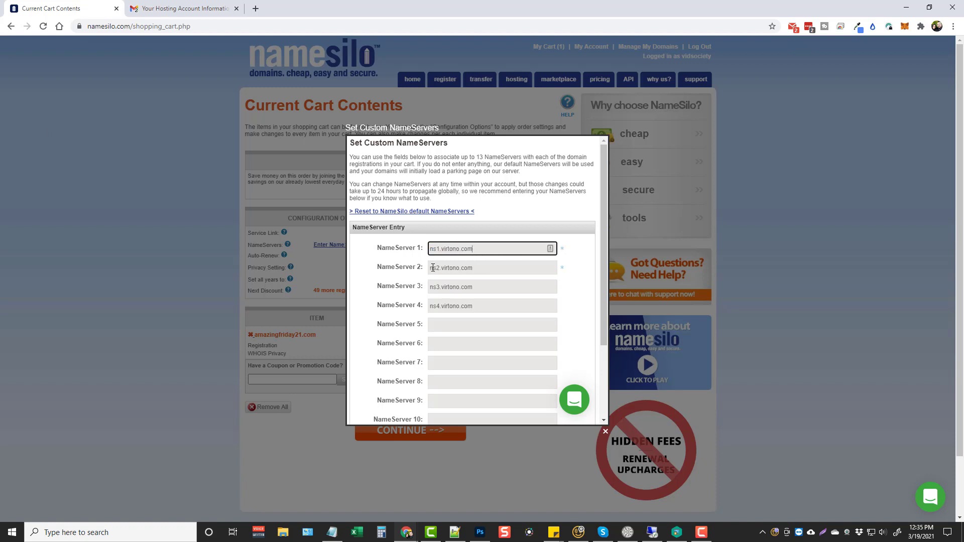
mouse_move(444, 305)
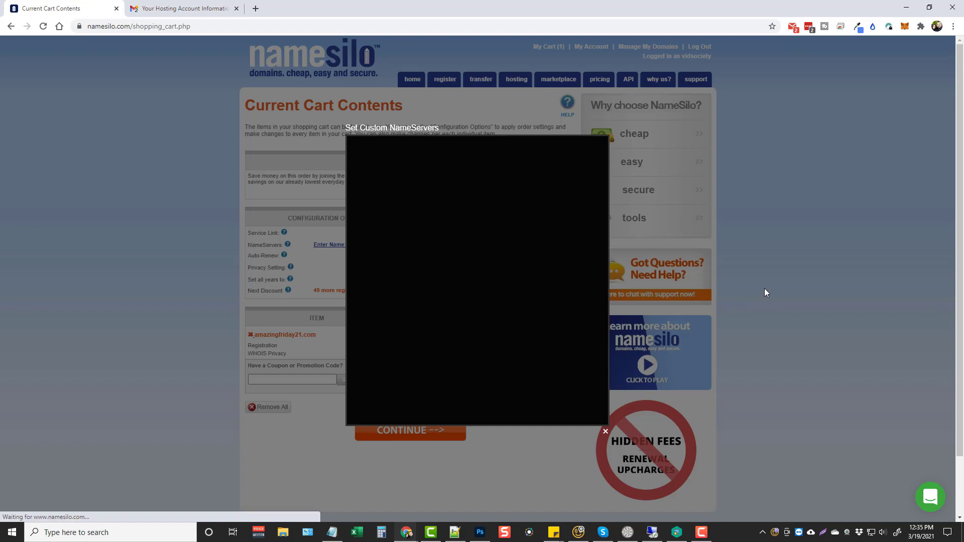
left_click(605, 430)
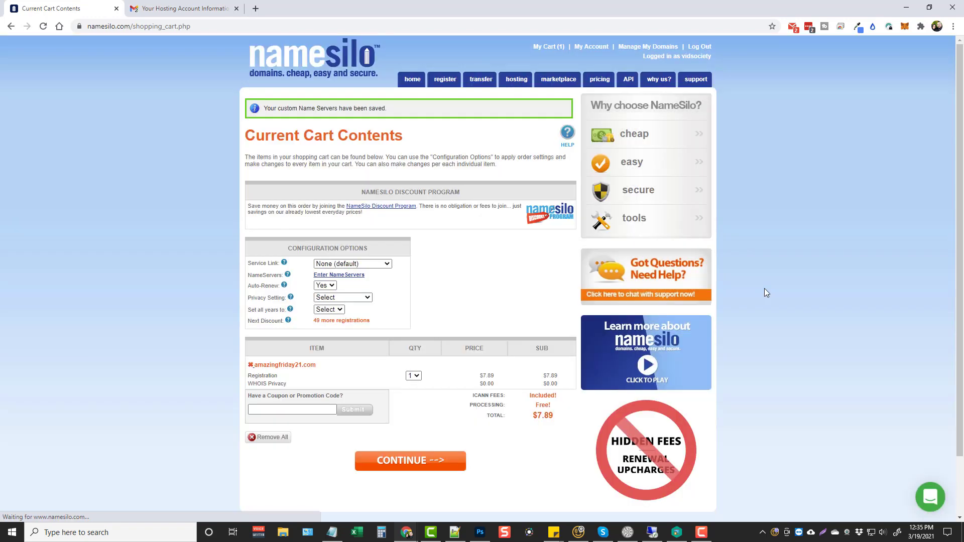